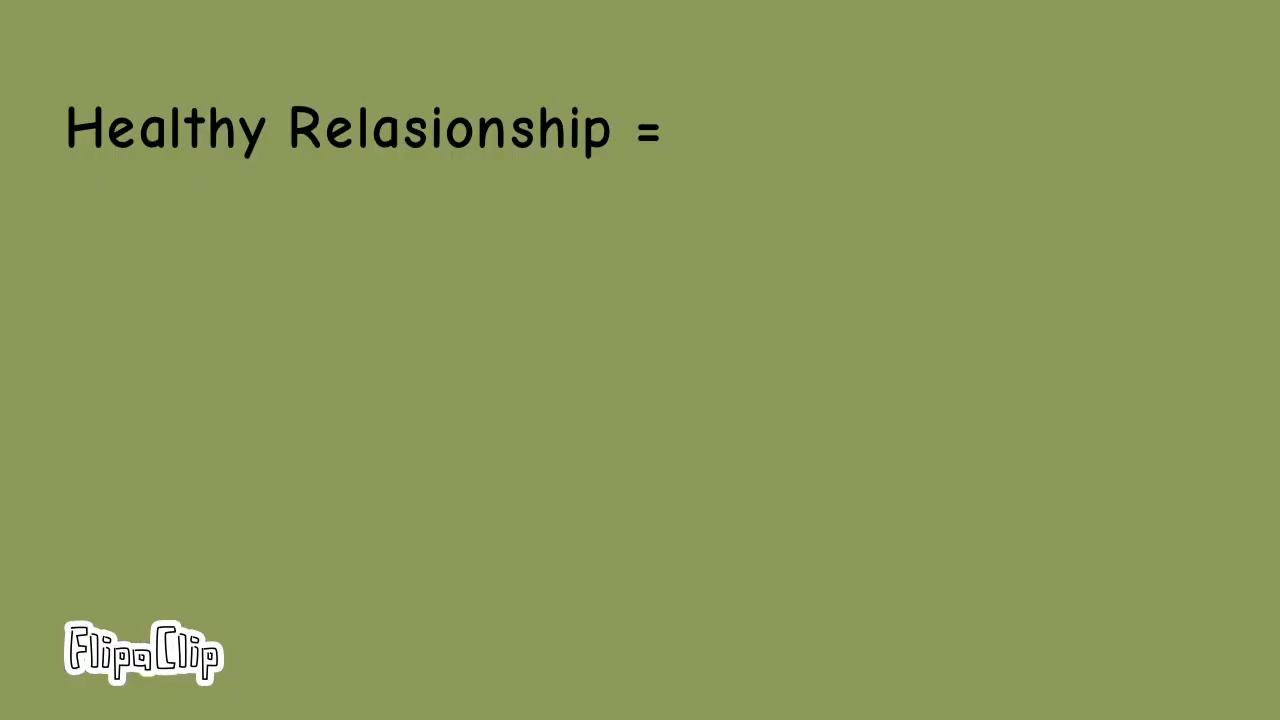
text(communication)
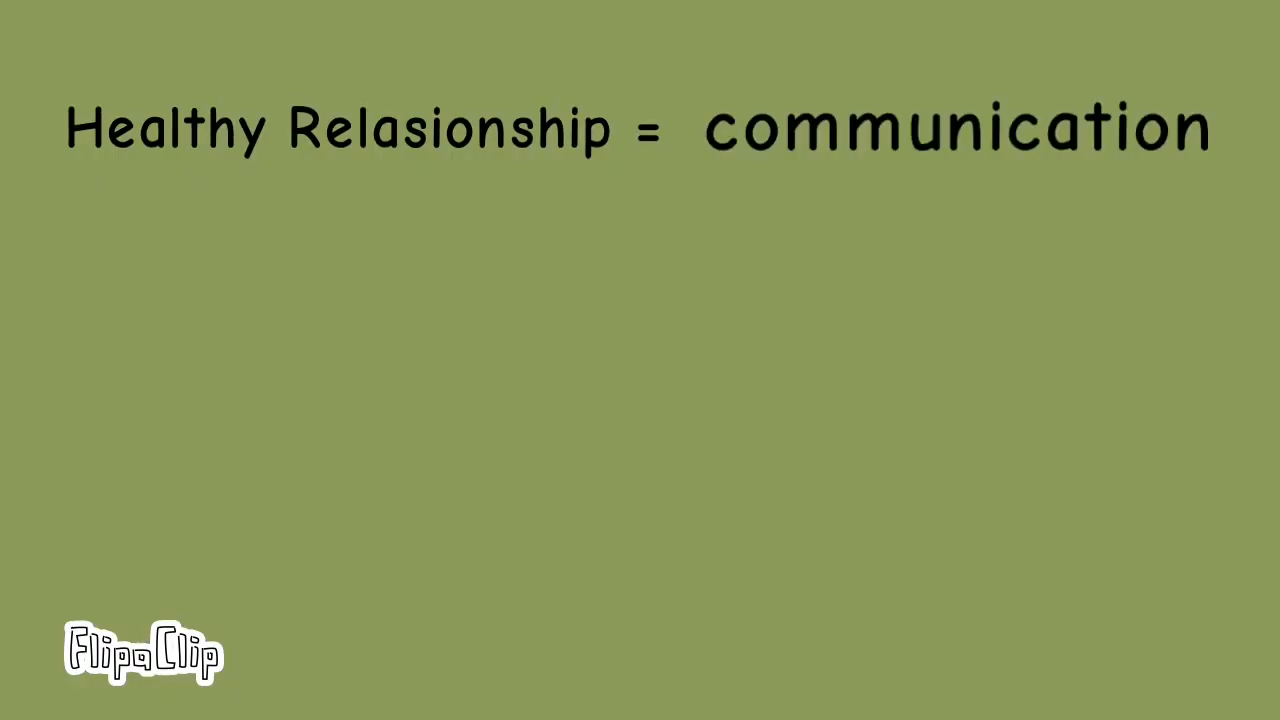